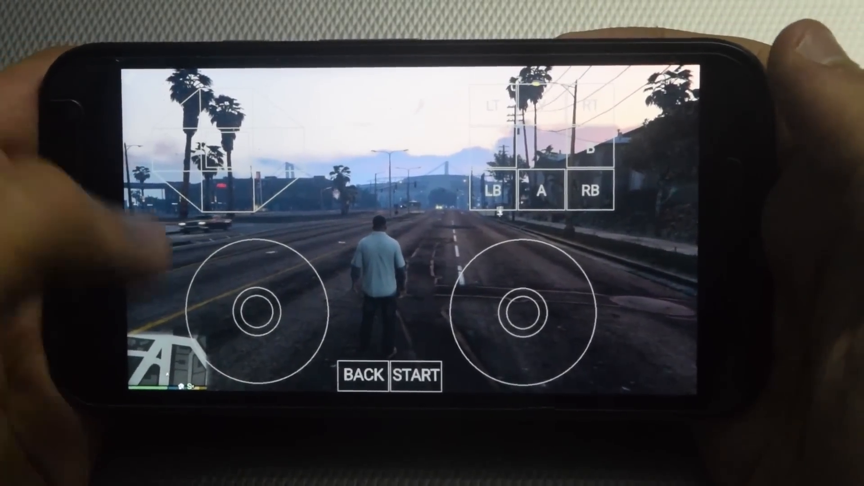
Search Play Store for 'moonlight game streaming' and pick the Moonlight Game Streaming result
{"action": "left_click", "coordinate": [231, 270]}
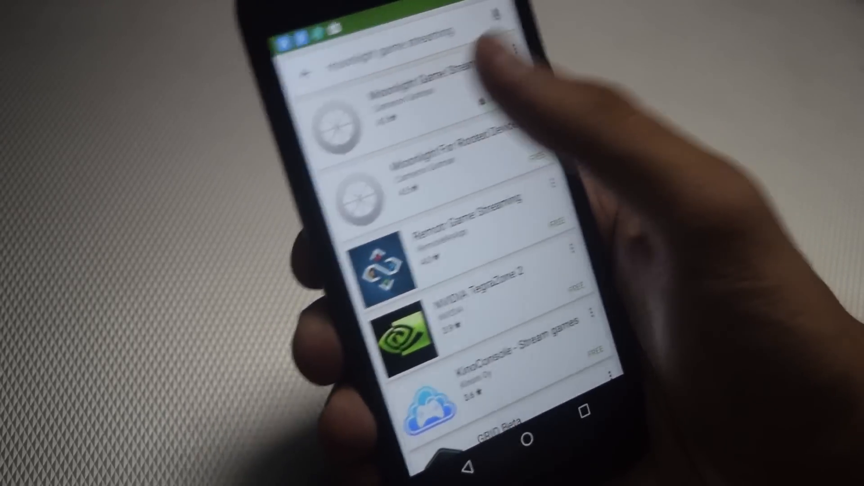
{"action": "left_click", "coordinate": [436, 83]}
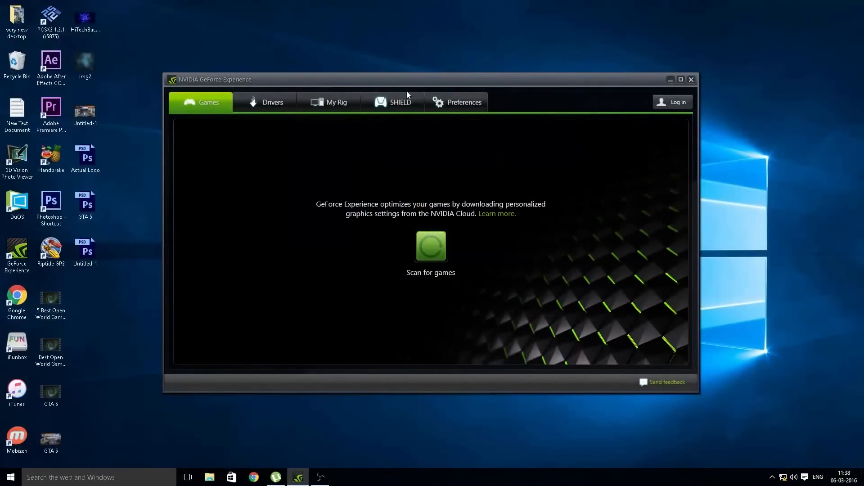
Show SHIELD preferences with GameStream allowed and GTA V listed, cancelling the add-game picker
{"action": "left_click", "coordinate": [464, 102]}
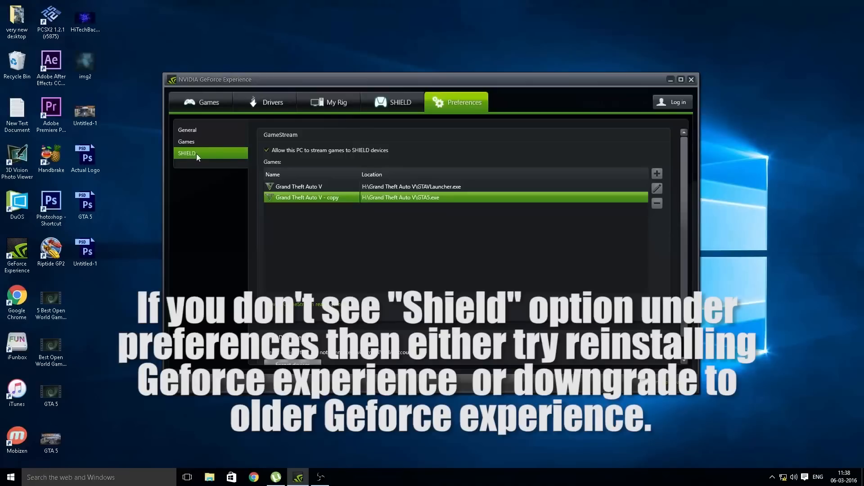
{"action": "mouse_move", "coordinate": [270, 155]}
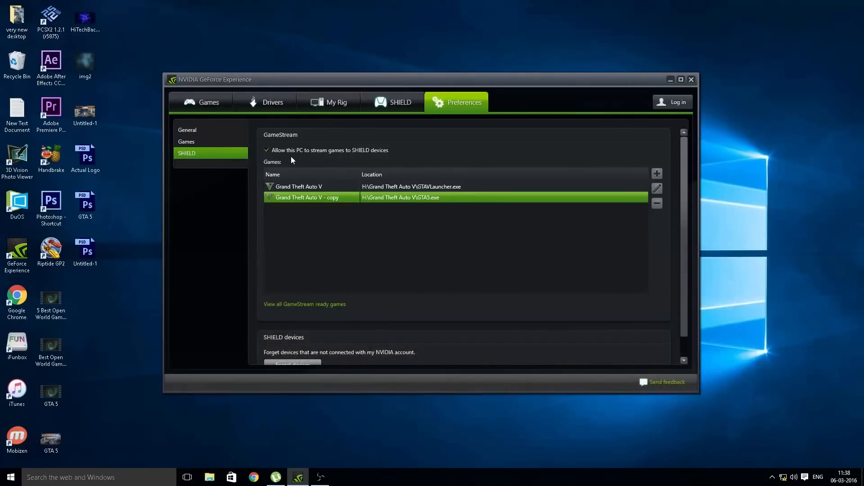
{"action": "mouse_move", "coordinate": [354, 158]}
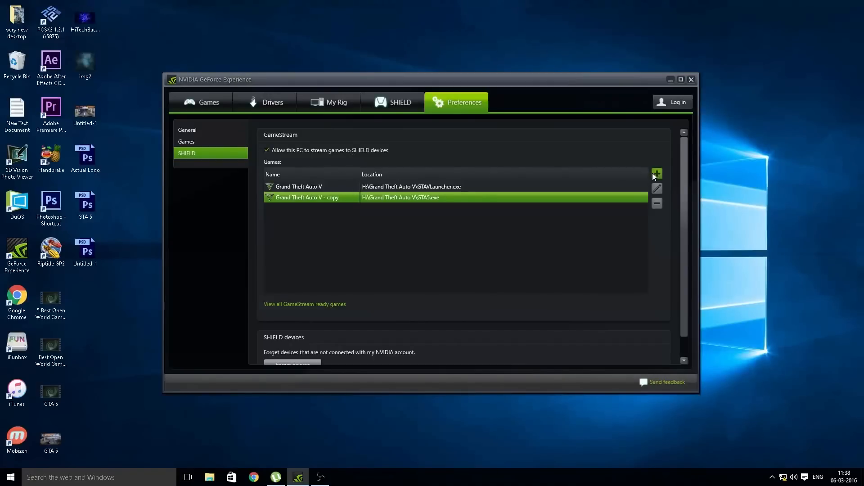
{"action": "left_click", "coordinate": [656, 173]}
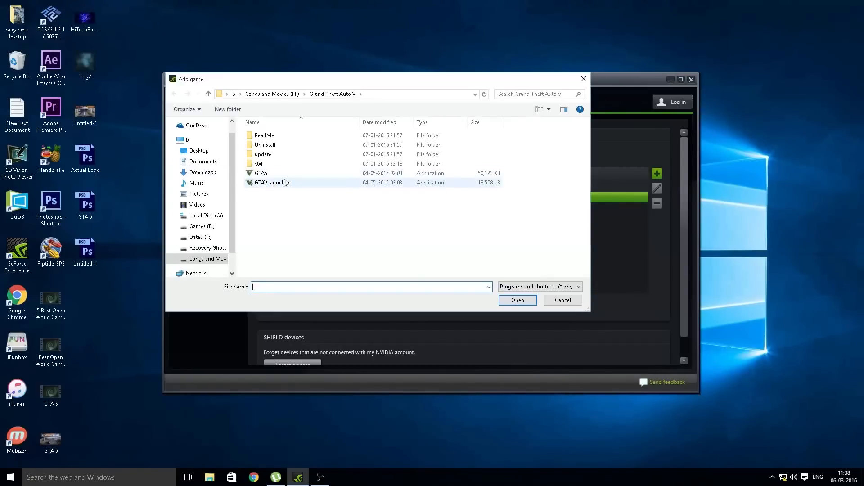
{"action": "left_click", "coordinate": [328, 205]}
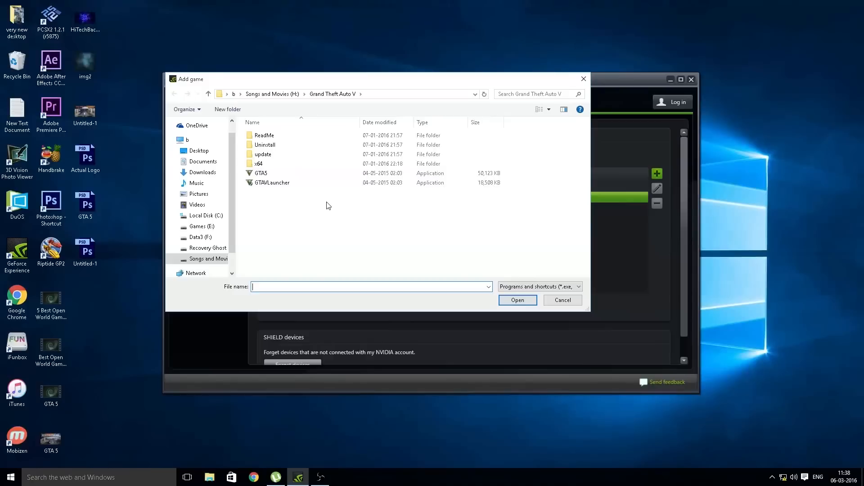
{"action": "left_click", "coordinate": [516, 300]}
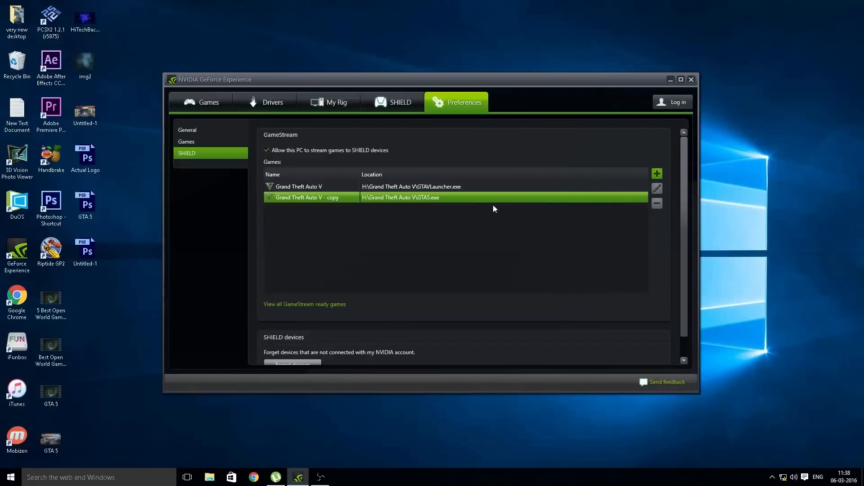
{"action": "mouse_move", "coordinate": [414, 229]}
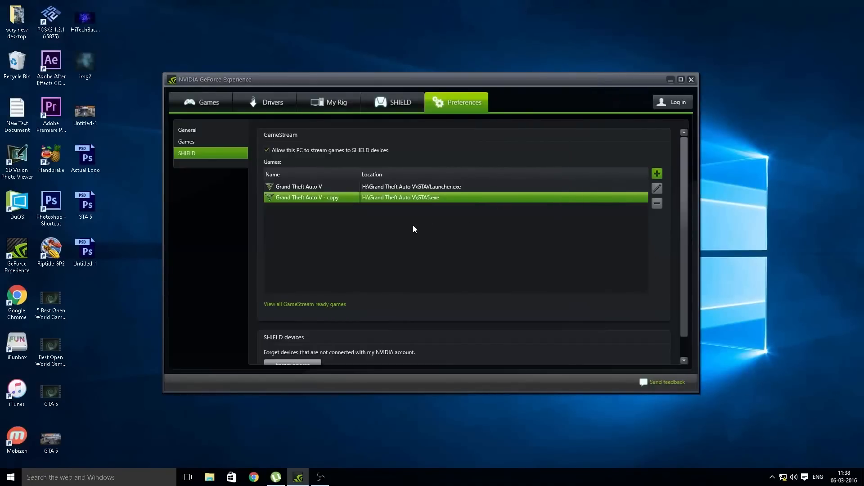